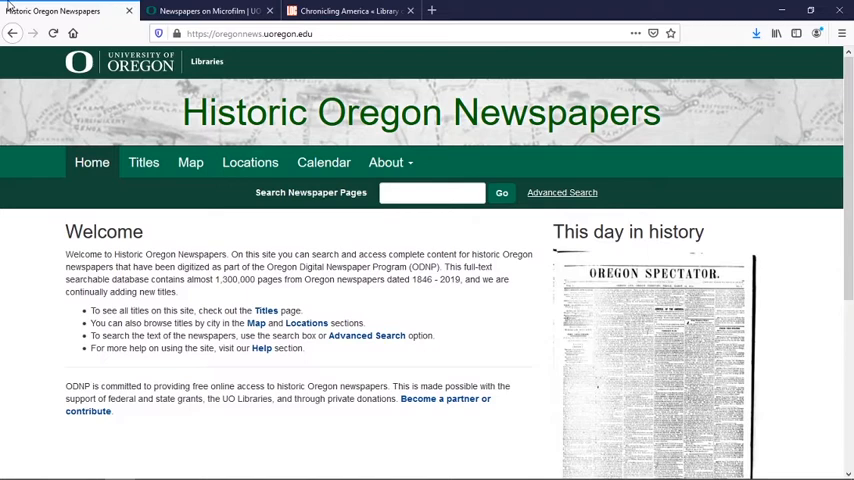
pyautogui.click(348, 10)
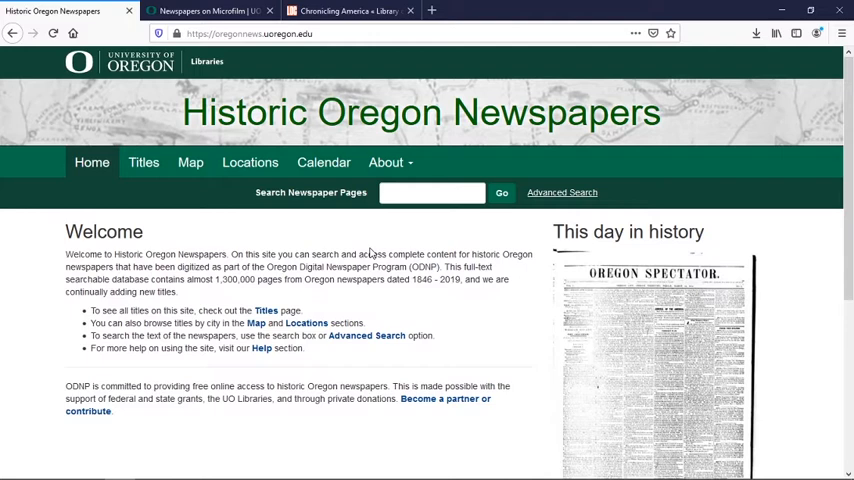
pyautogui.write('Louise Titze')
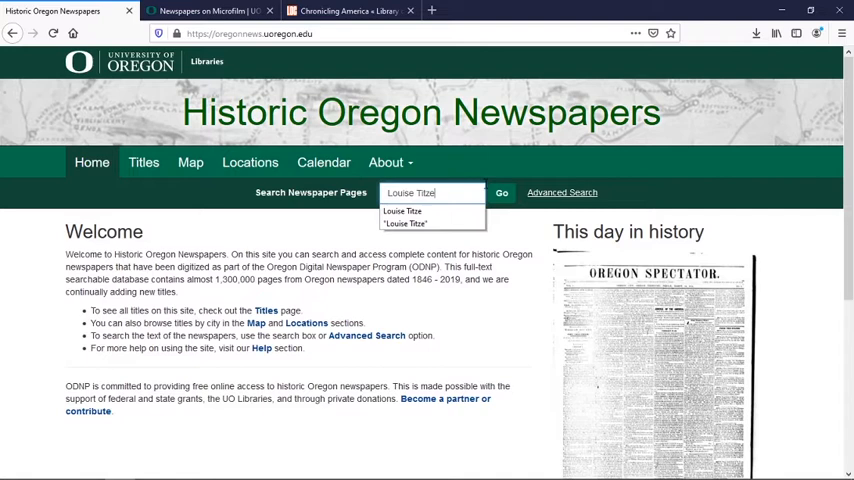
pyautogui.click(502, 192)
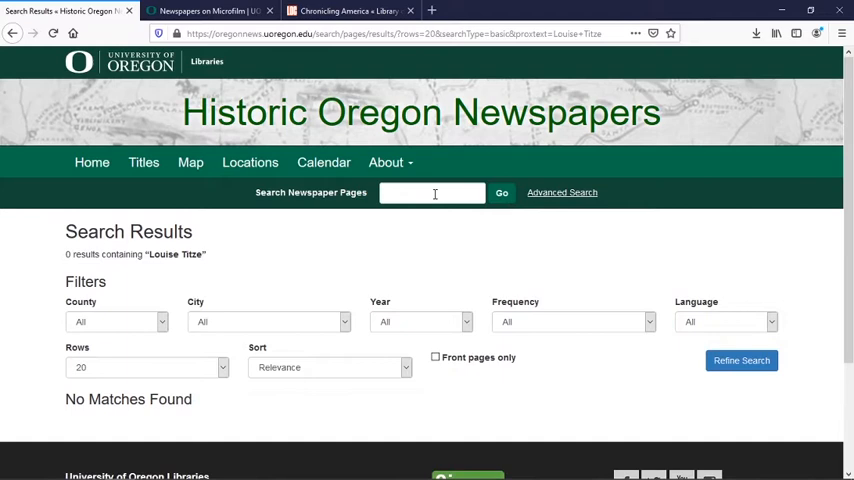
# Search for the surname "Titze" alone, returning 251 pages including The Stayton Mail.
pyautogui.write('Titze')
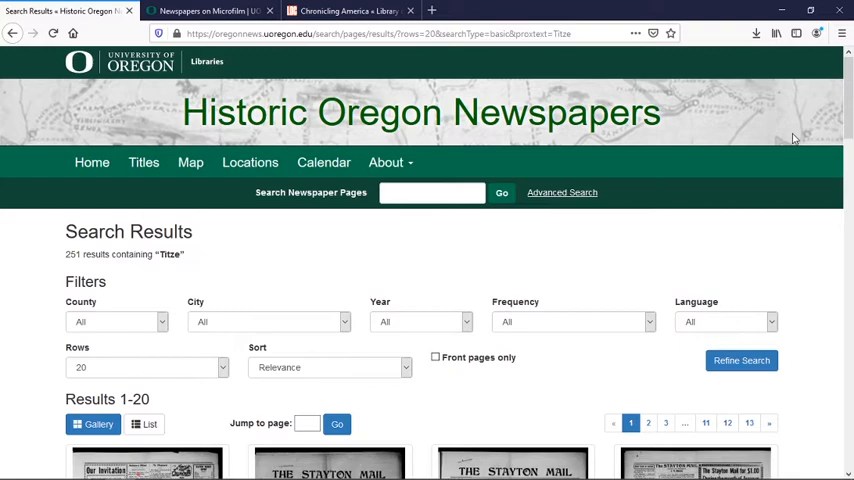
pyautogui.scroll(-3)
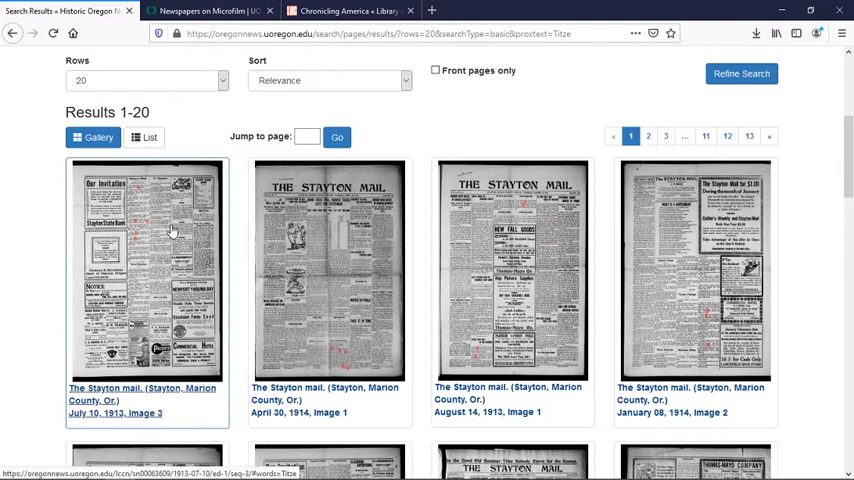
pyautogui.moveTo(152, 232)
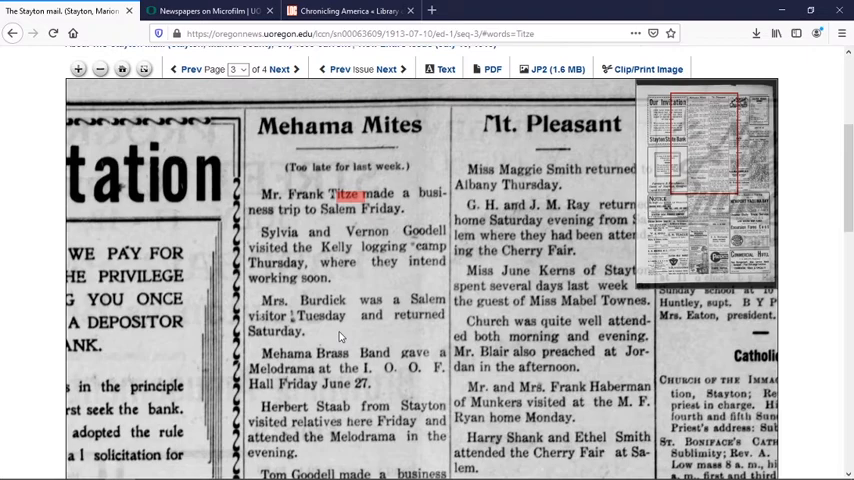
# Read through the July 10, 1913 Stayton Mail page's highlighted "Titze" local items.
pyautogui.scroll(-3)
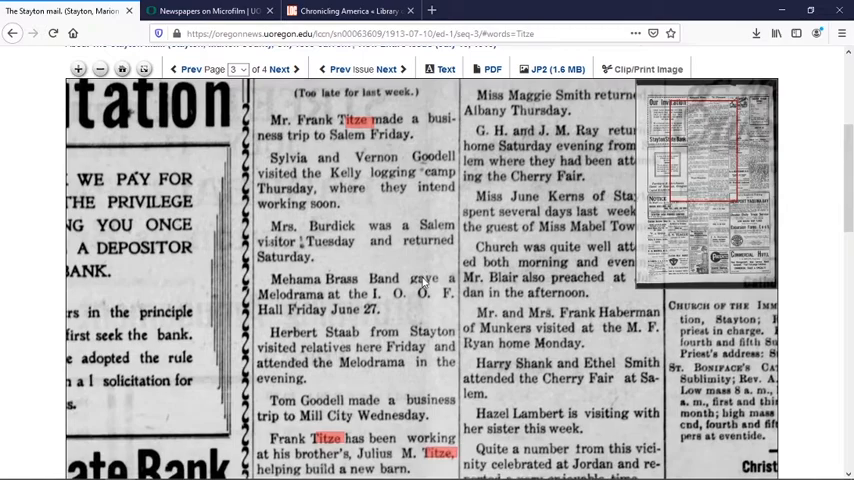
pyautogui.scroll(-3)
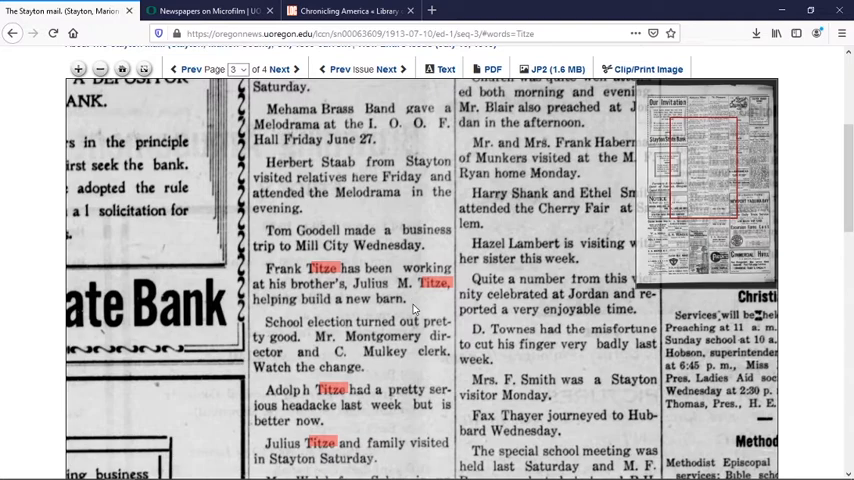
pyautogui.scroll(-3)
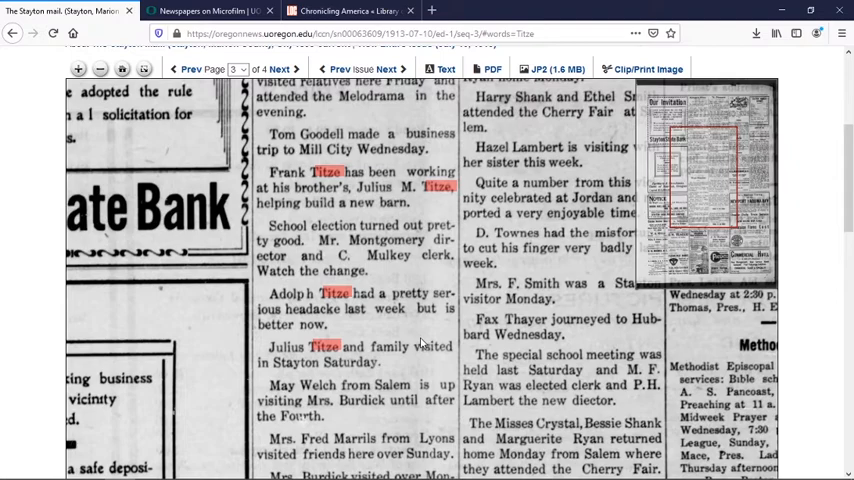
pyautogui.scroll(-3)
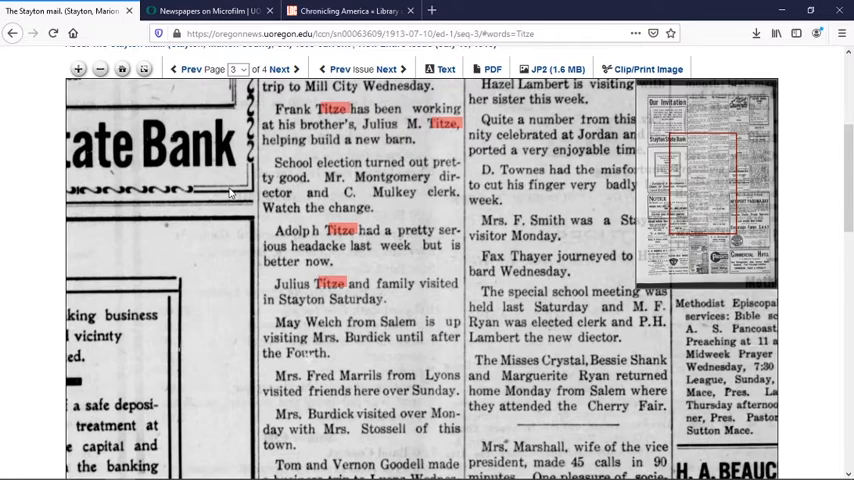
# Go back from the newspaper page and bring up the Advanced Search form.
pyautogui.click(12, 32)
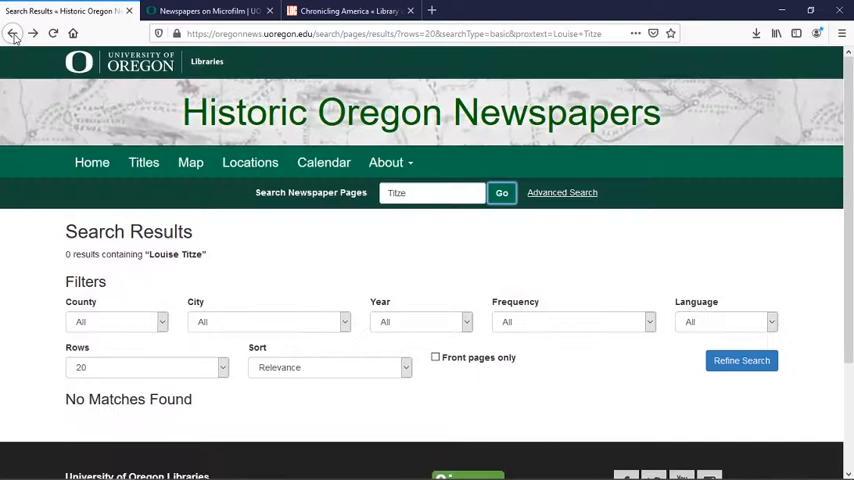
pyautogui.moveTo(548, 200)
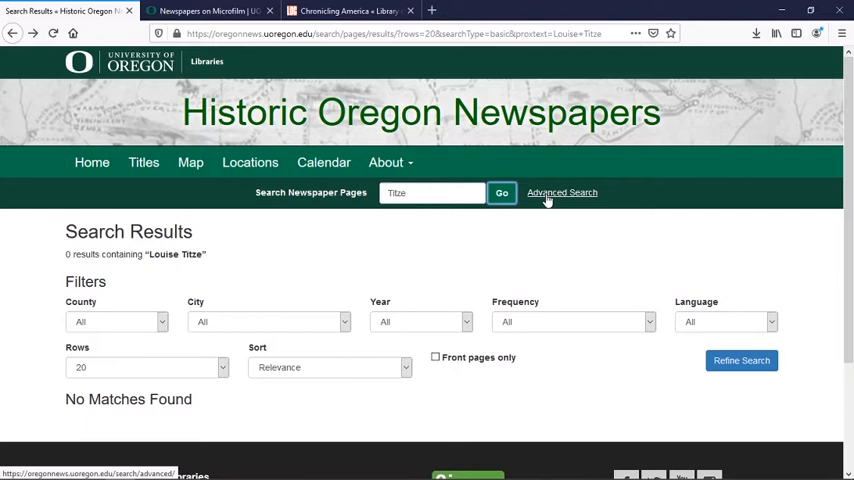
pyautogui.click(560, 192)
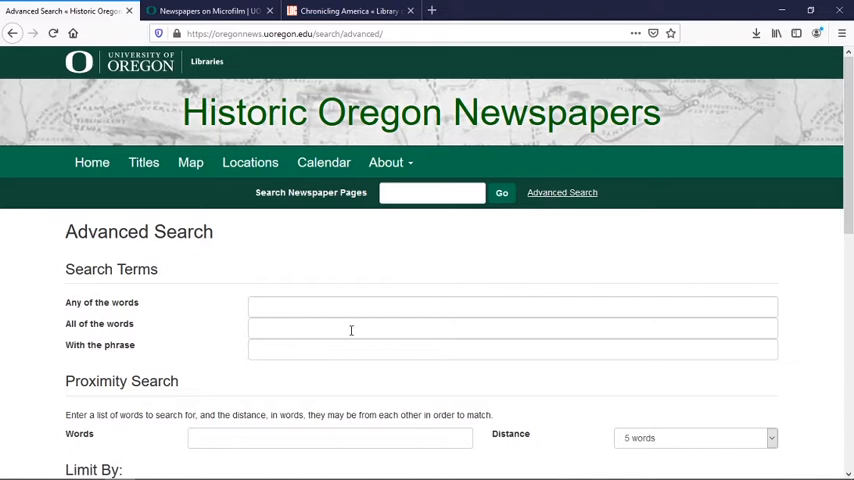
# Enter the second family surname in the 'All of the words' field.
pyautogui.write('Pentp')
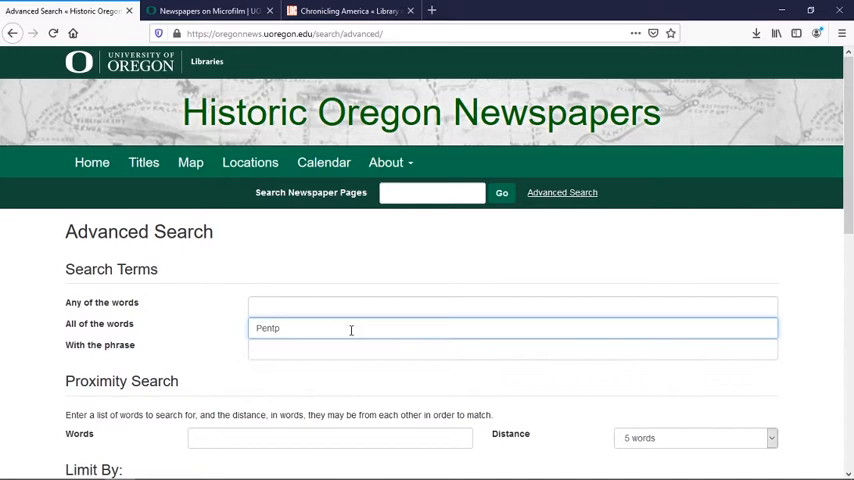
pyautogui.scroll(-3)
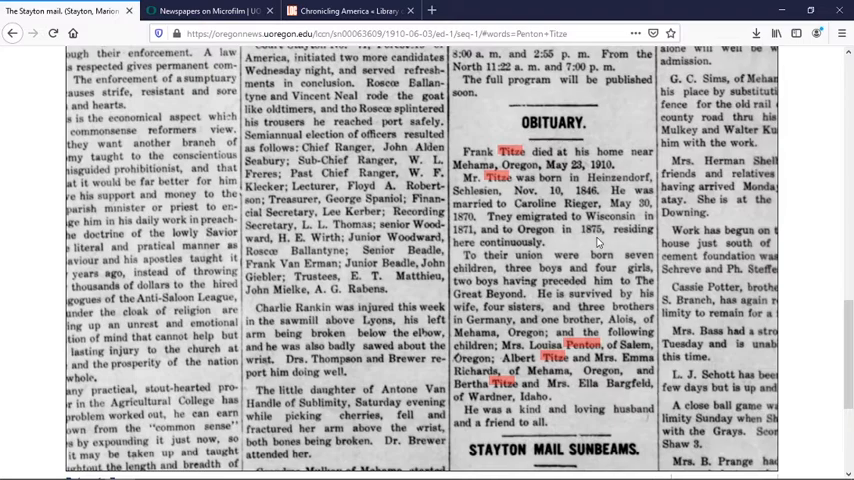
# Scroll the Stayton Mail page to the obituary with both surnames highlighted.
pyautogui.scroll(-3)
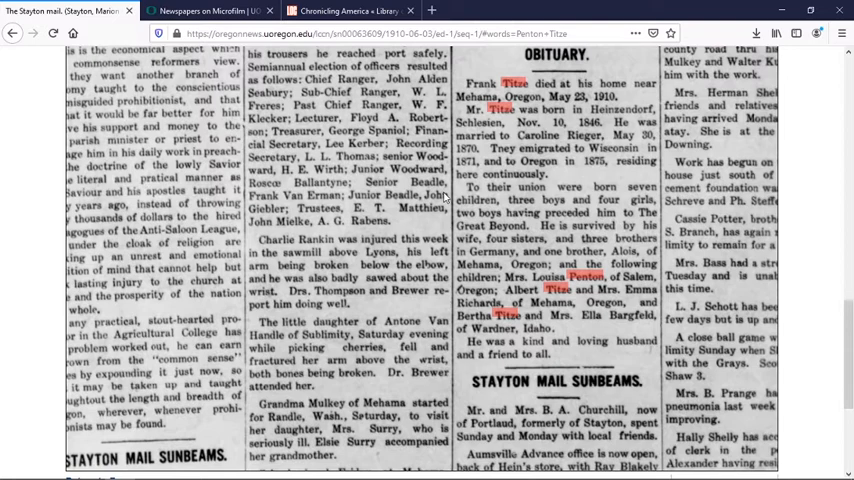
# Run an advanced search with Penton in 'All of the words', returning two 1892 pages.
pyautogui.click(12, 32)
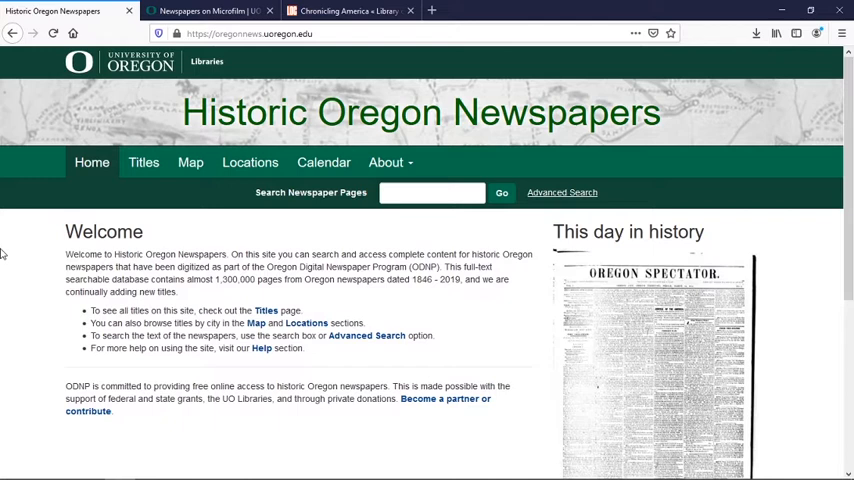
pyautogui.moveTo(250, 162)
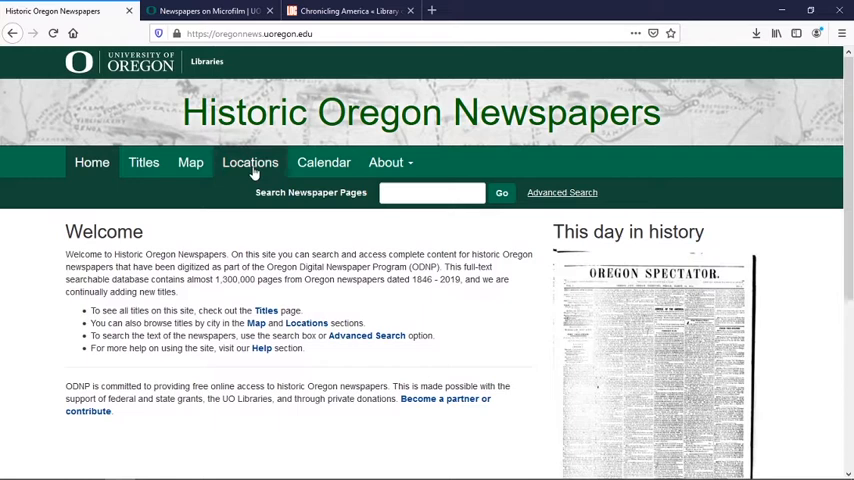
pyautogui.click(560, 192)
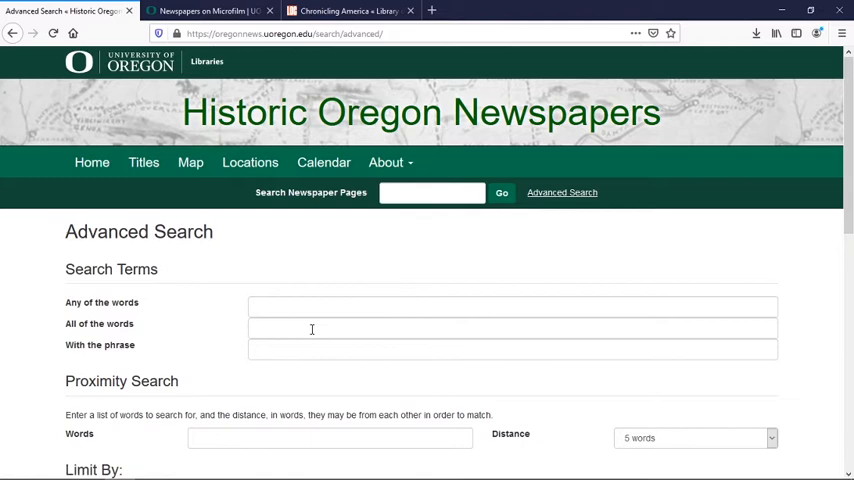
pyautogui.write('Penton')
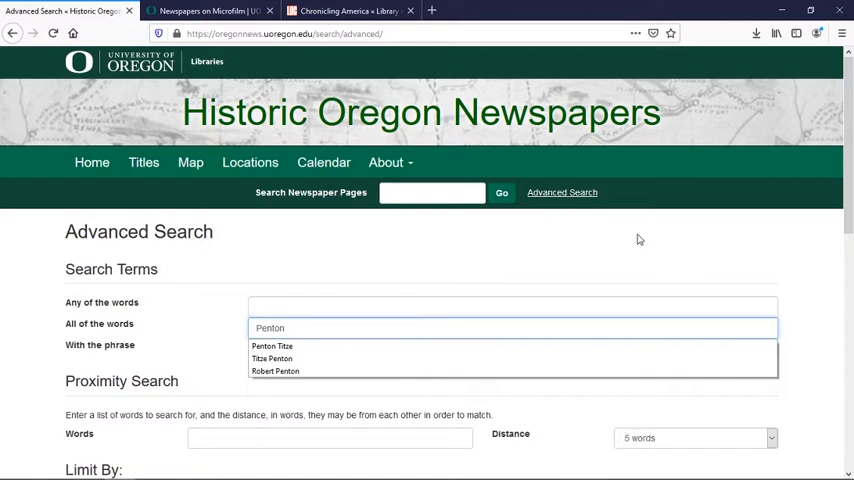
pyautogui.scroll(-3)
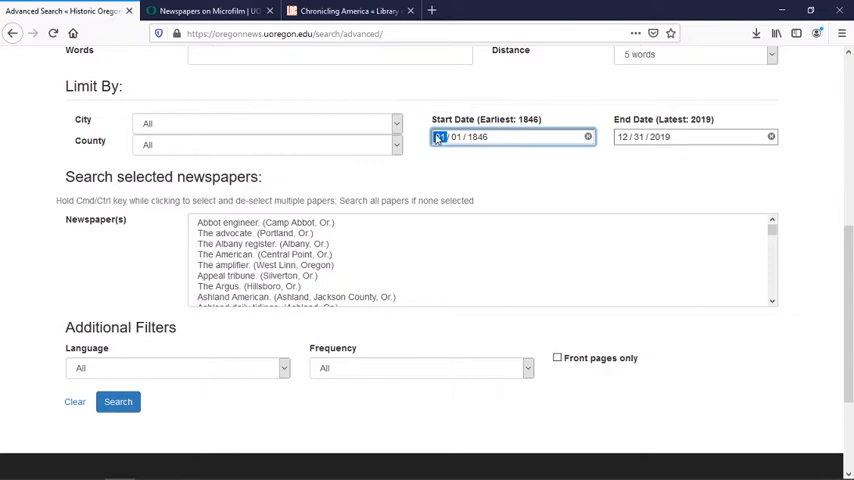
pyautogui.click(474, 136)
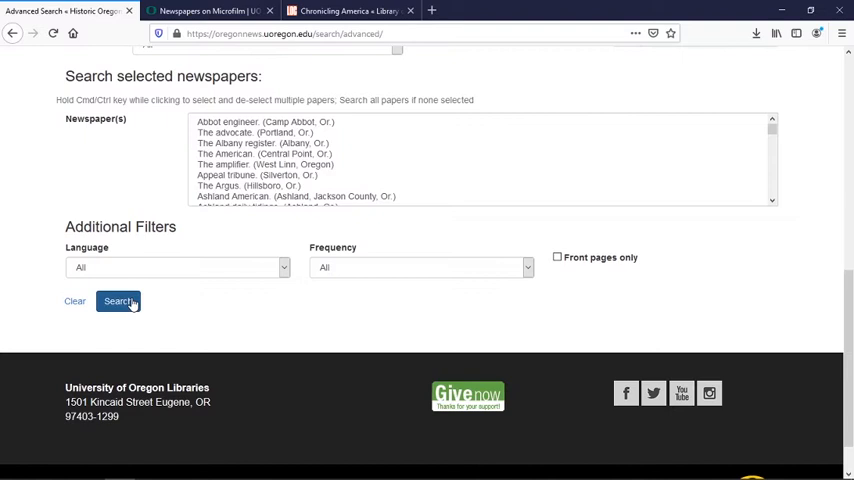
pyautogui.click(118, 300)
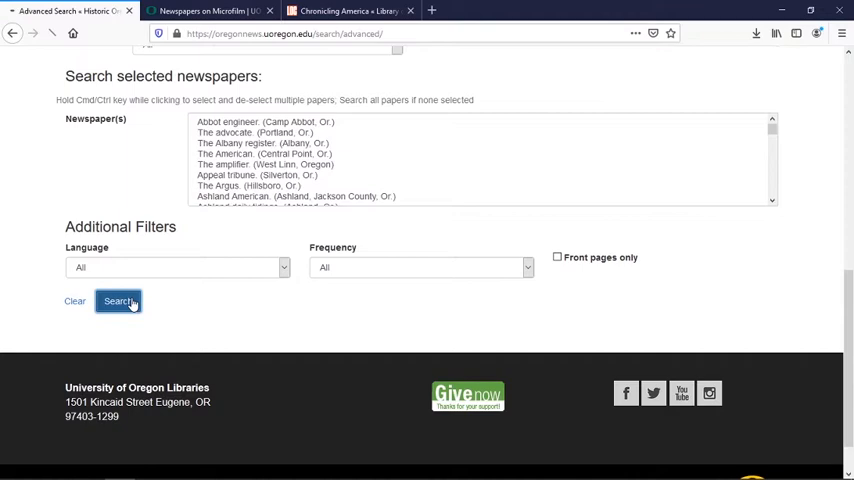
pyautogui.click(118, 300)
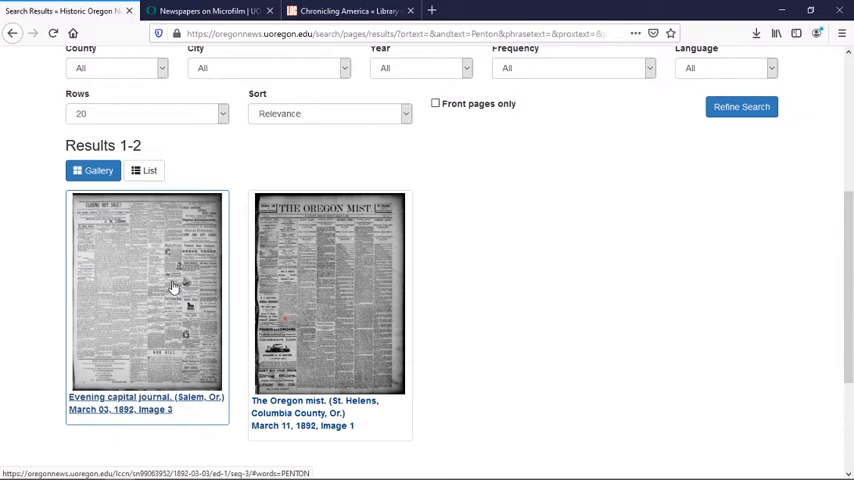
# Open the March 3, 1892 Evening Capital Journal page with the Titze–Penton wedding notice.
pyautogui.click(148, 292)
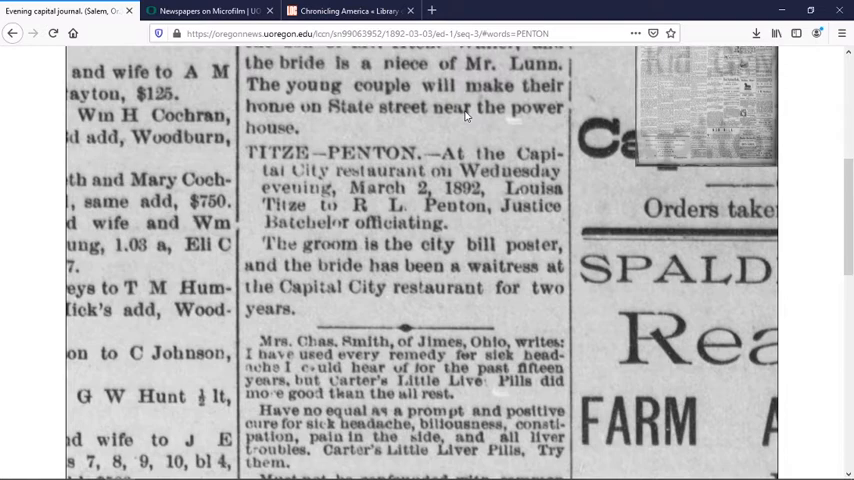
pyautogui.moveTo(12, 32)
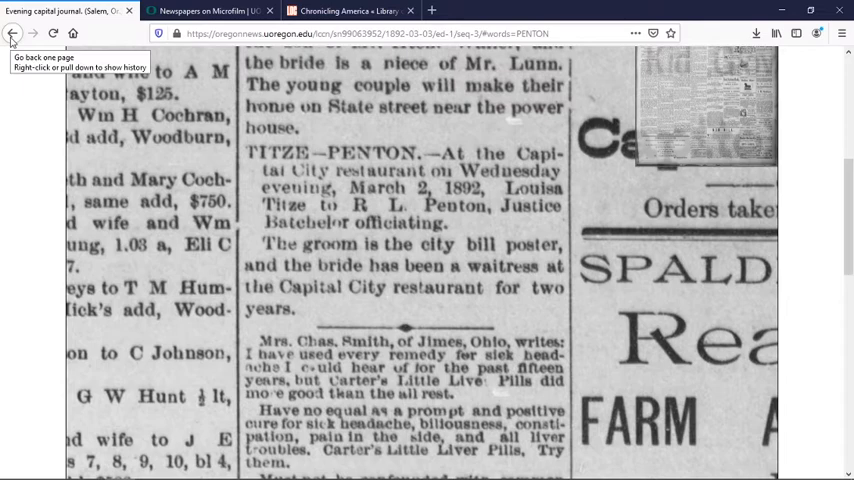
# Search for the exact phrase "Capital City Restaurant", returning 392 matching pages.
pyautogui.click(12, 32)
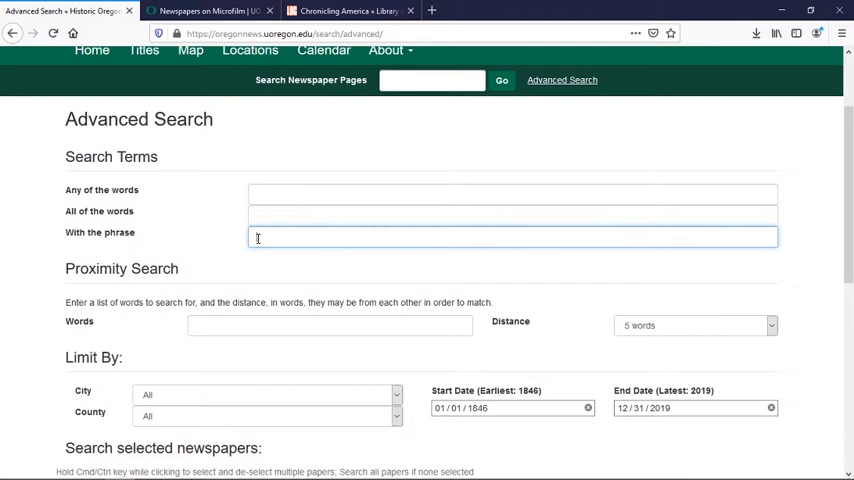
pyautogui.write('Capital City')
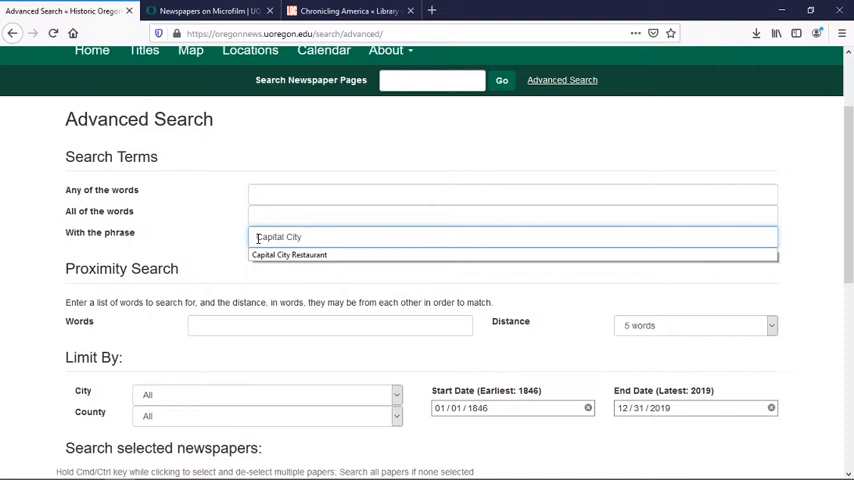
pyautogui.click(288, 256)
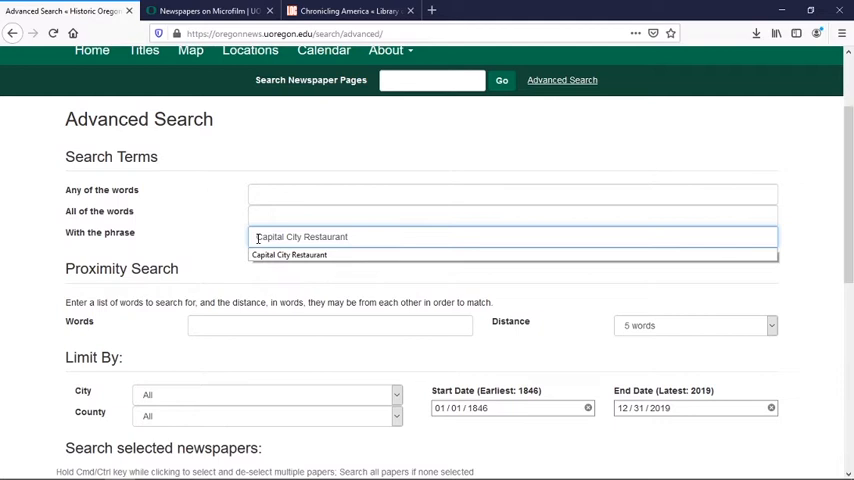
pyautogui.moveTo(248, 244)
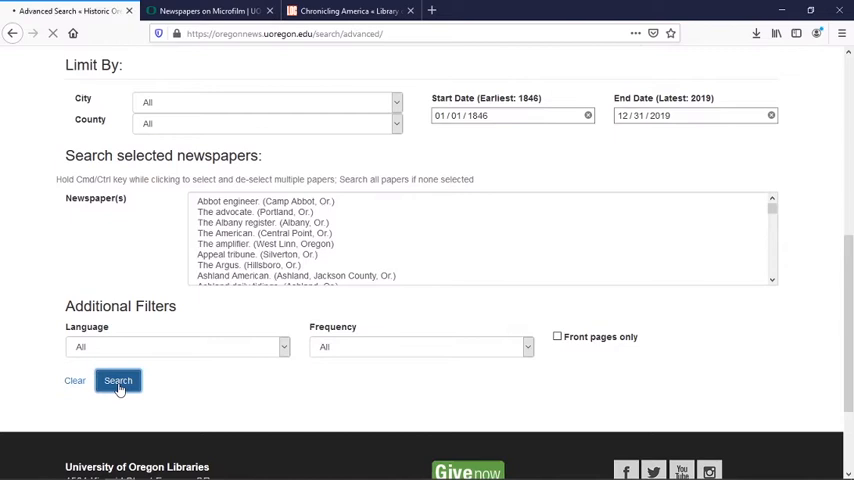
pyautogui.click(118, 380)
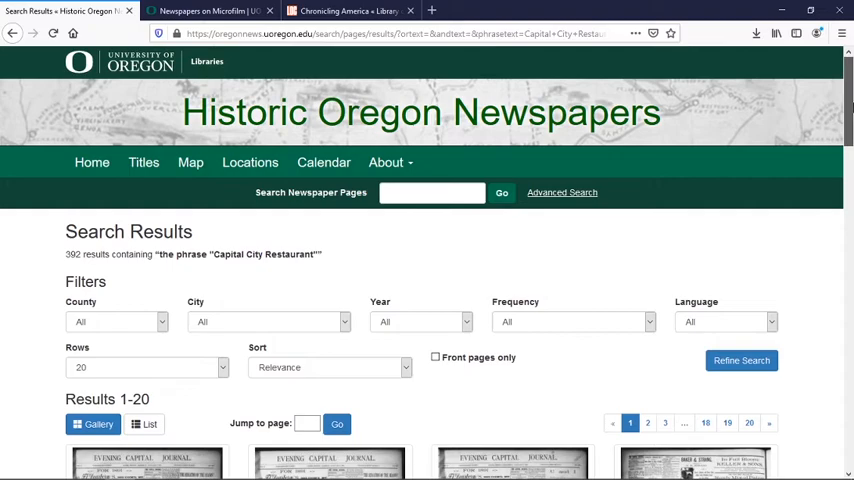
# Open the January 3, 1891 Evening Capital Journal result and scroll to the Capital City Restaurant ad.
pyautogui.click(148, 462)
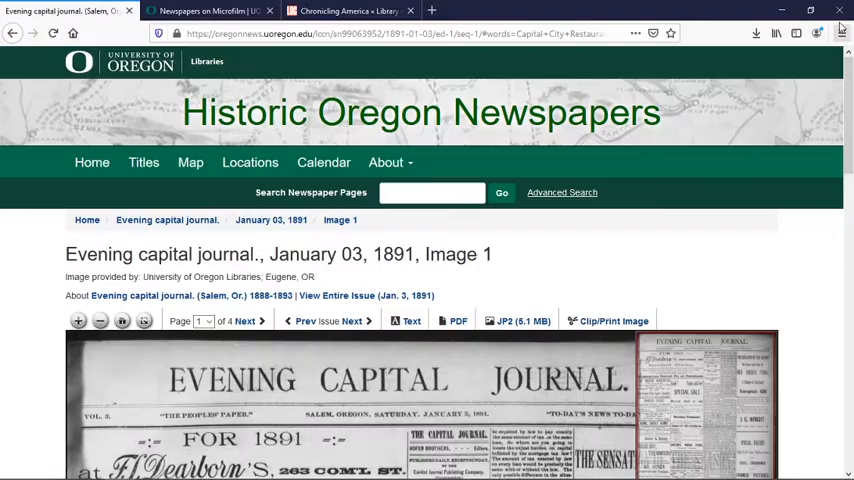
pyautogui.scroll(-3)
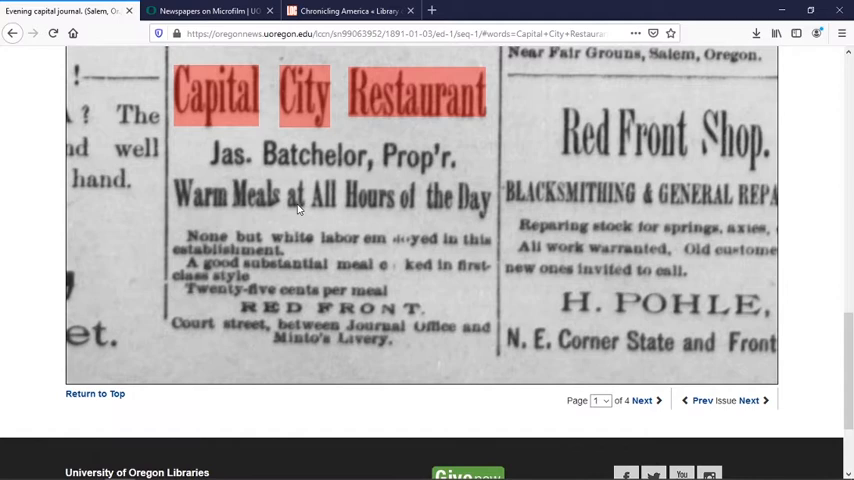
pyautogui.moveTo(350, 178)
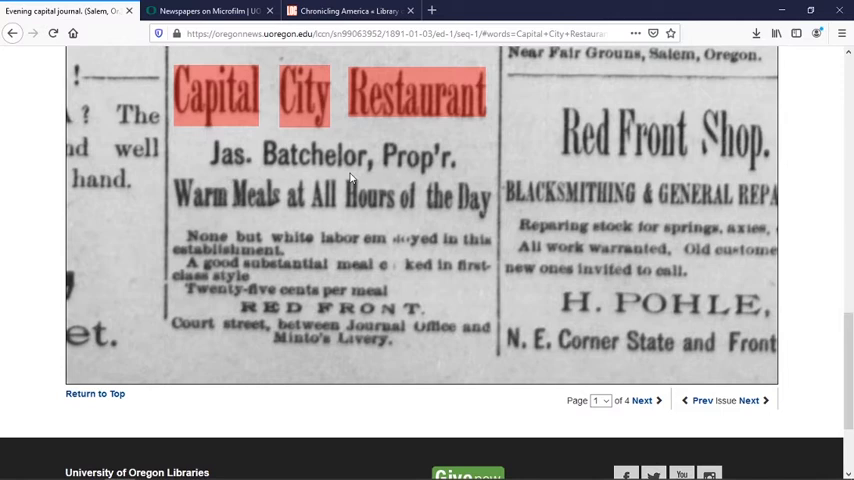
pyautogui.moveTo(464, 164)
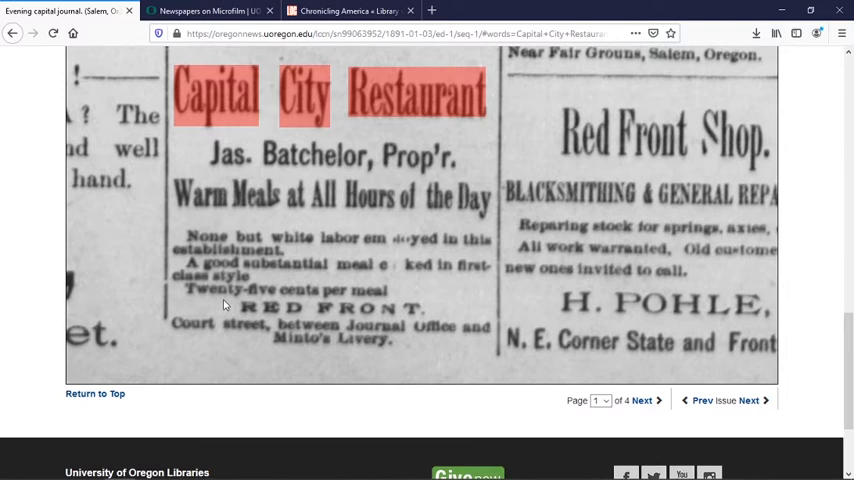
pyautogui.moveTo(422, 348)
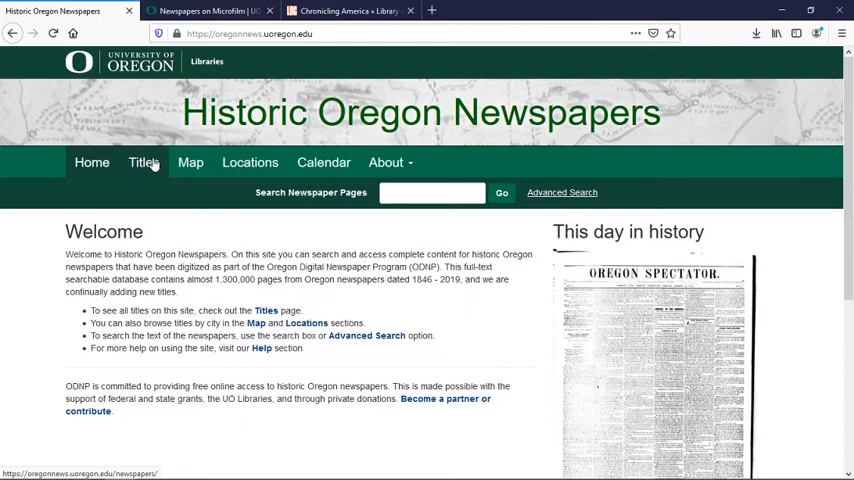
# Browse the issue calendar by date to the November 11, 1918 Daily Capital Journal.
pyautogui.click(324, 162)
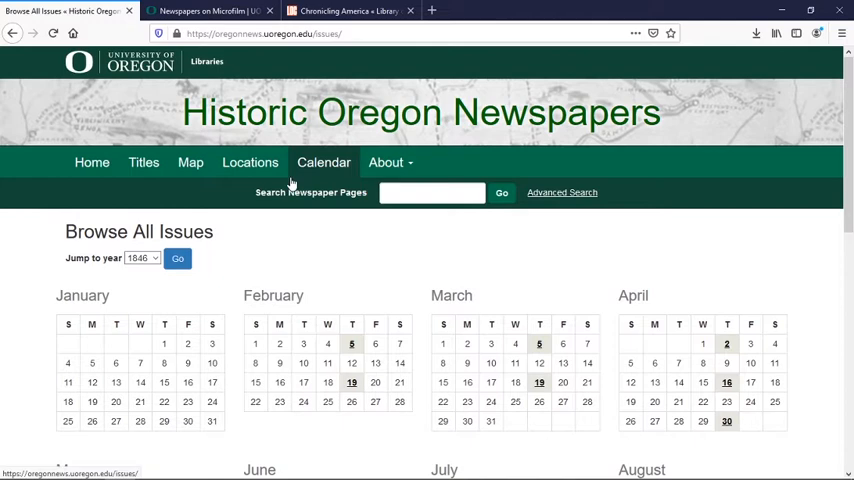
pyautogui.click(176, 258)
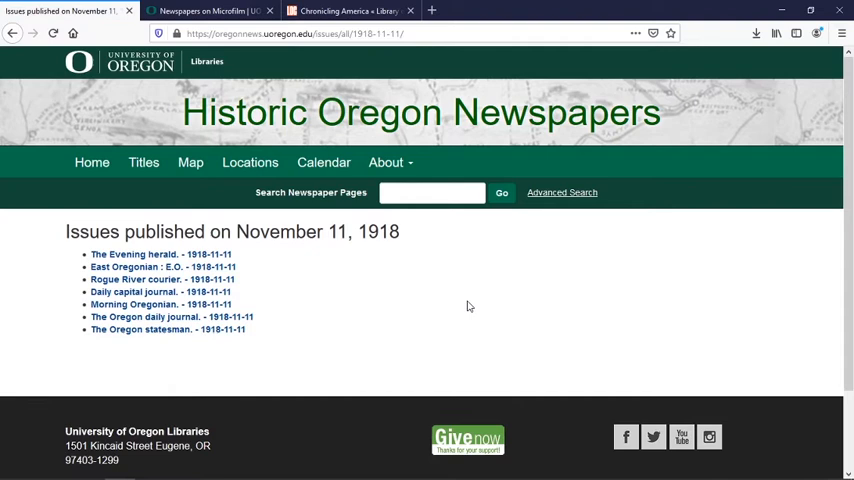
pyautogui.moveTo(280, 328)
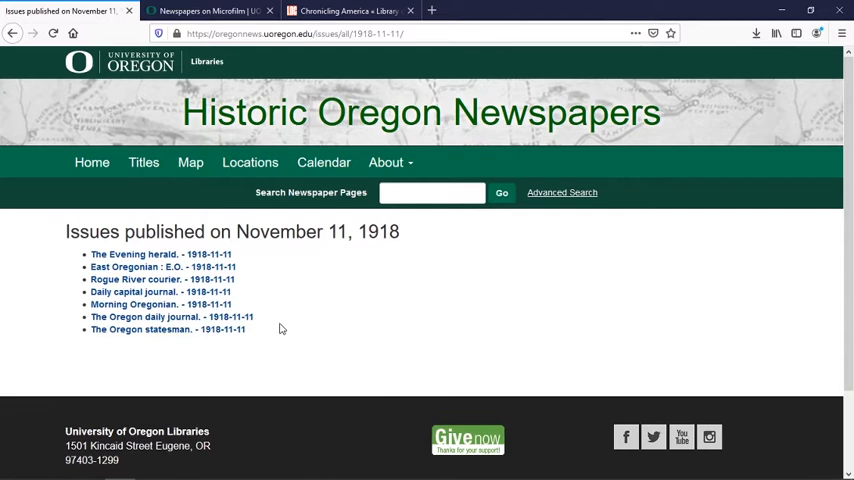
pyautogui.click(136, 292)
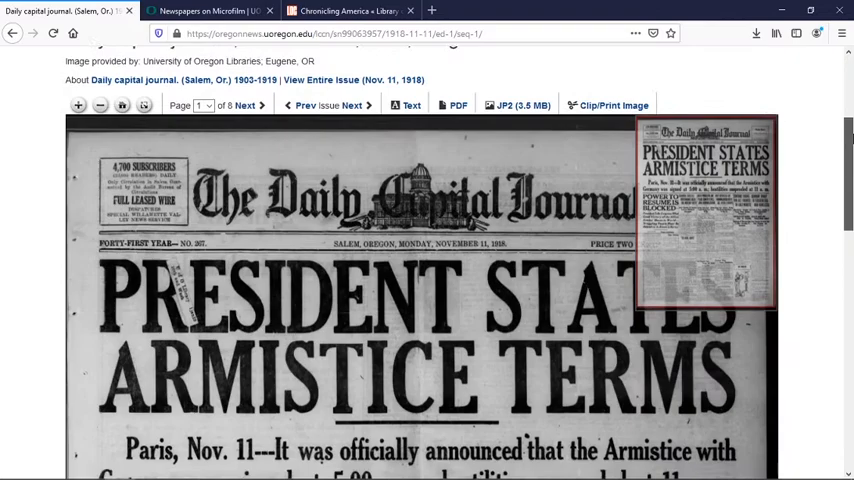
# Read down the front page, then show all page thumbnails of that issue.
pyautogui.scroll(-3)
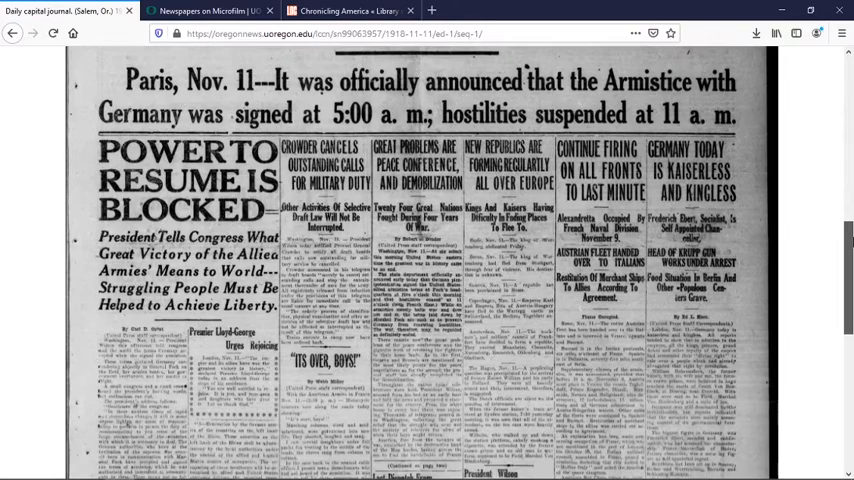
pyautogui.scroll(-3)
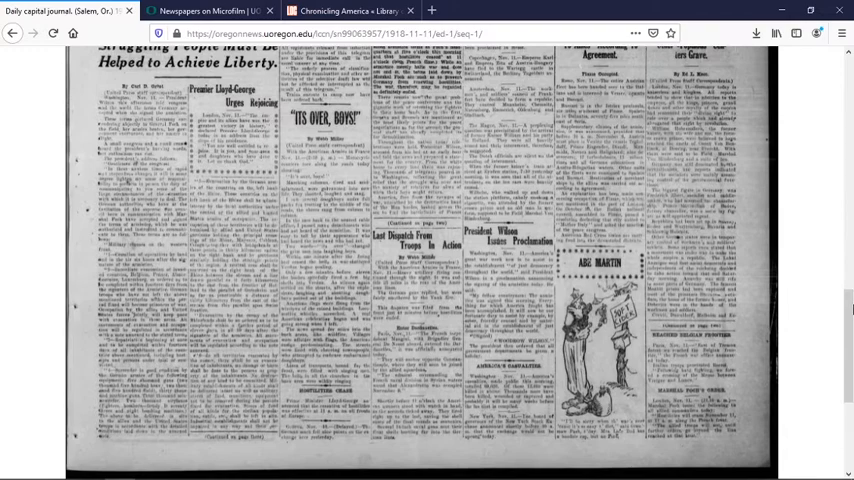
pyautogui.click(12, 32)
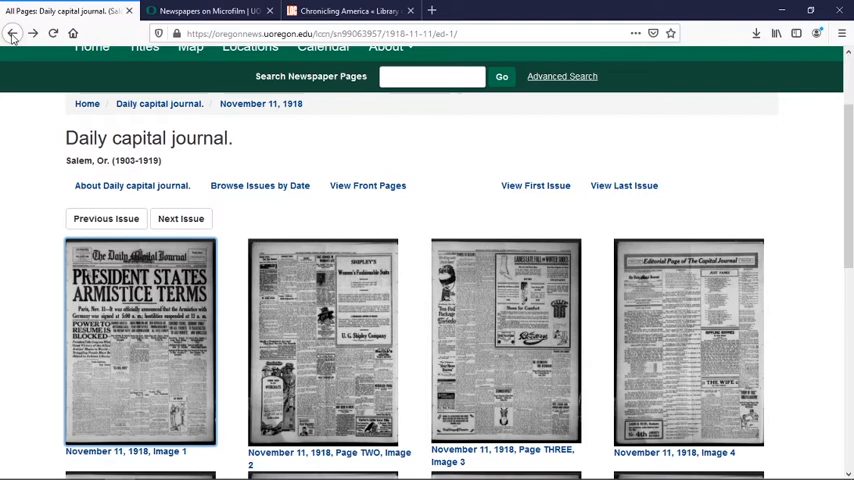
# Bring up the All Titles list of 259 newspapers.
pyautogui.scroll(3)
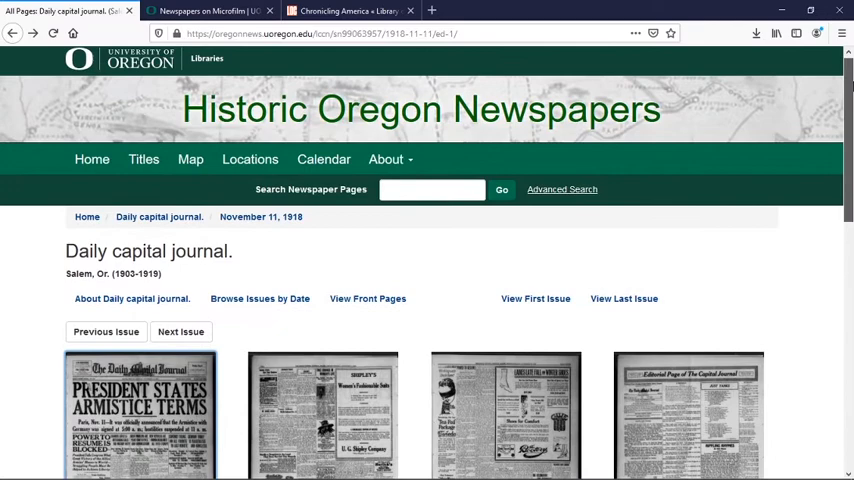
pyautogui.click(144, 160)
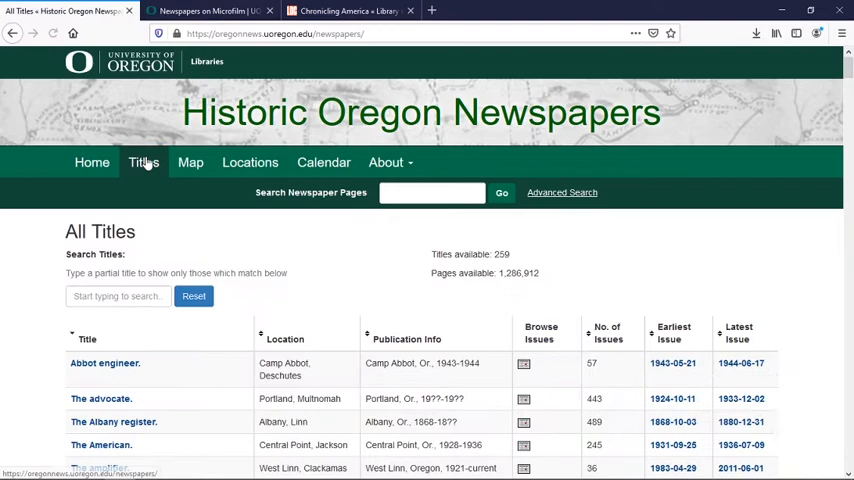
# Scroll the titles table down to the Capital journal and Salem papers.
pyautogui.scroll(-3)
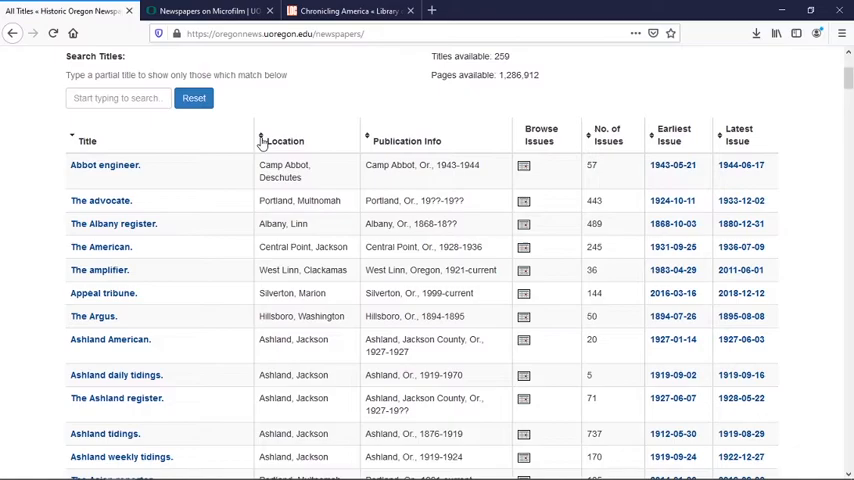
pyautogui.scroll(-3)
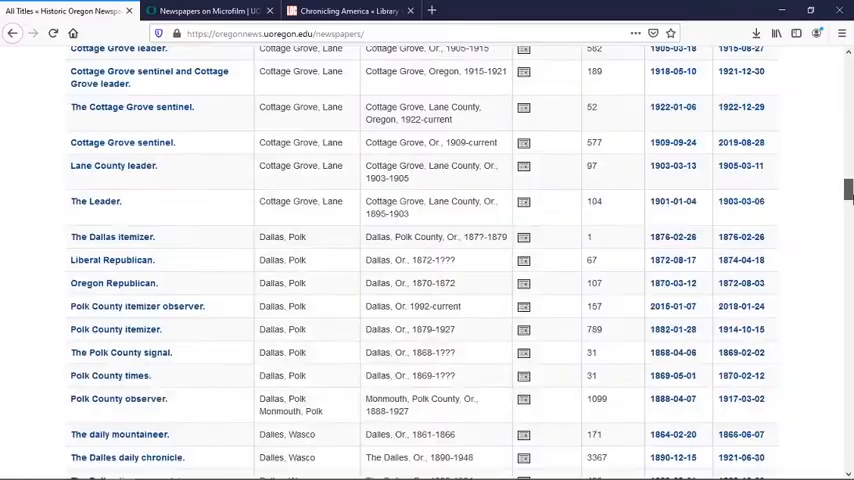
pyautogui.scroll(-3)
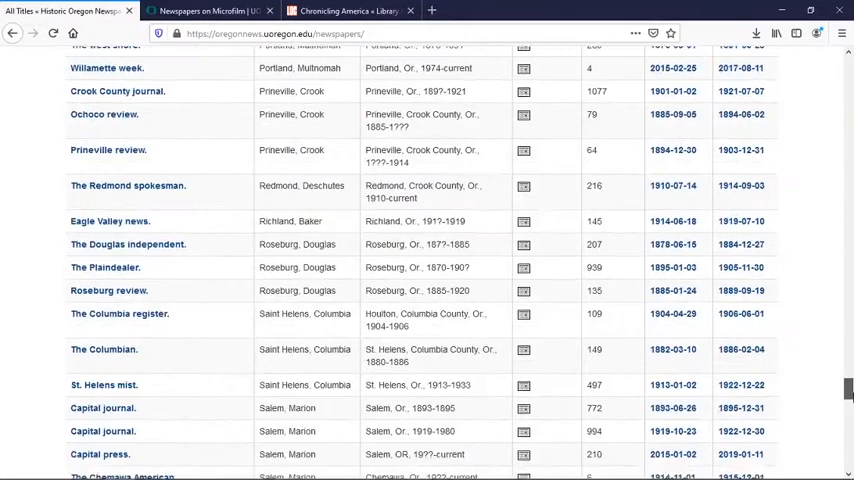
pyautogui.scroll(-3)
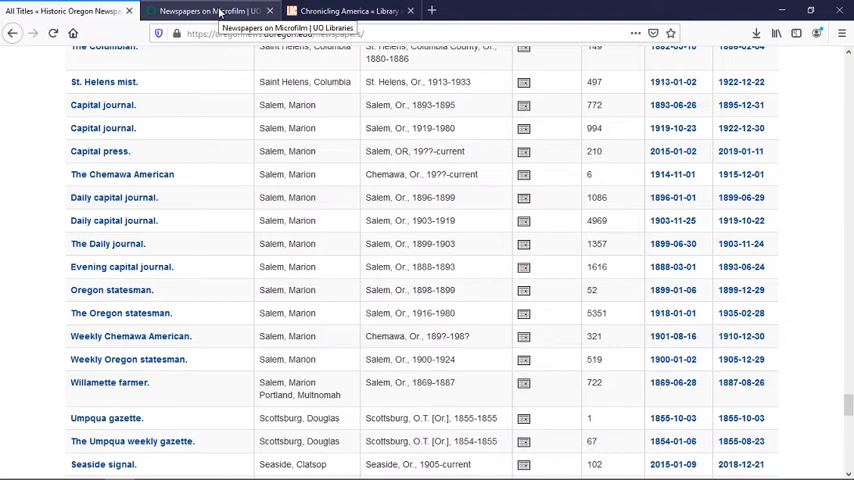
# Switch to the UO Newspapers on Microfilm tab and scroll to its Albany–Ashland holdings.
pyautogui.click(210, 12)
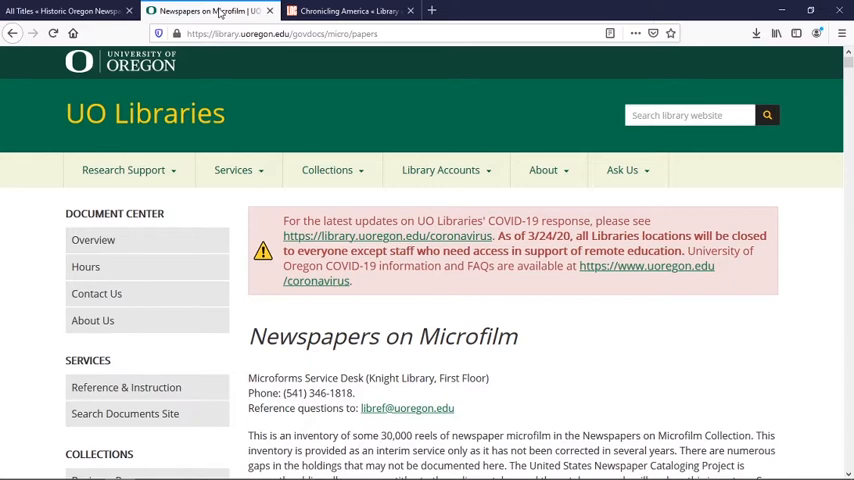
pyautogui.scroll(-3)
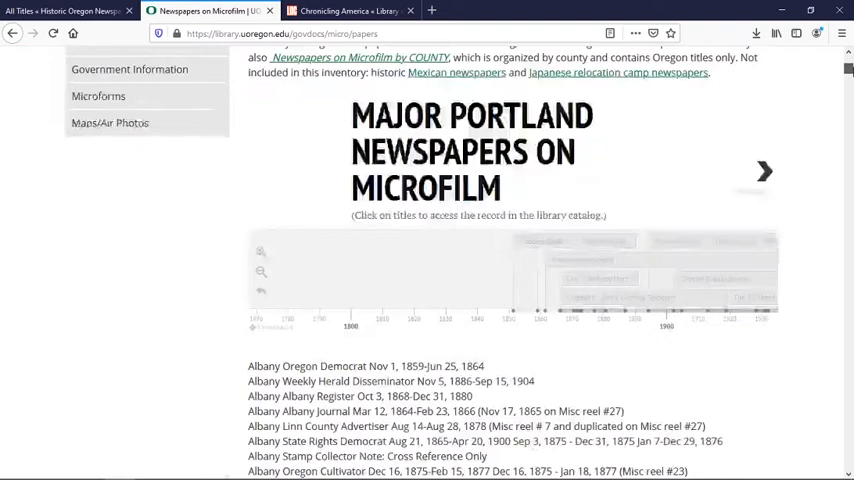
pyautogui.scroll(-3)
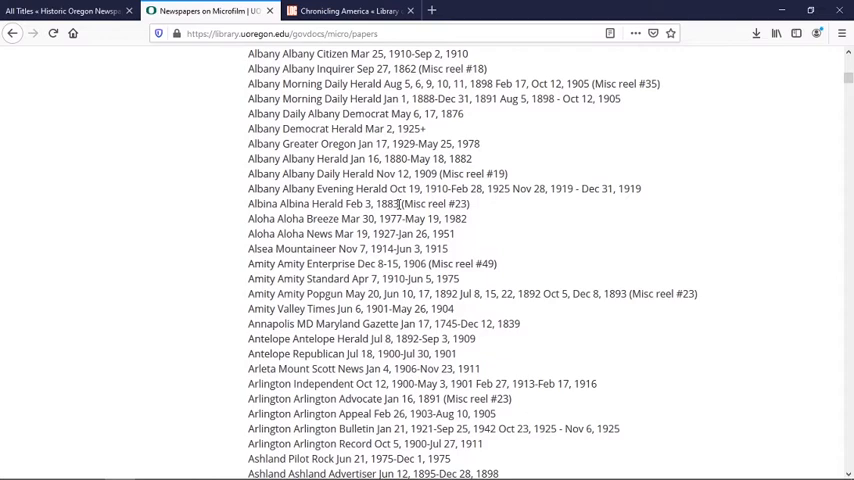
pyautogui.click(348, 12)
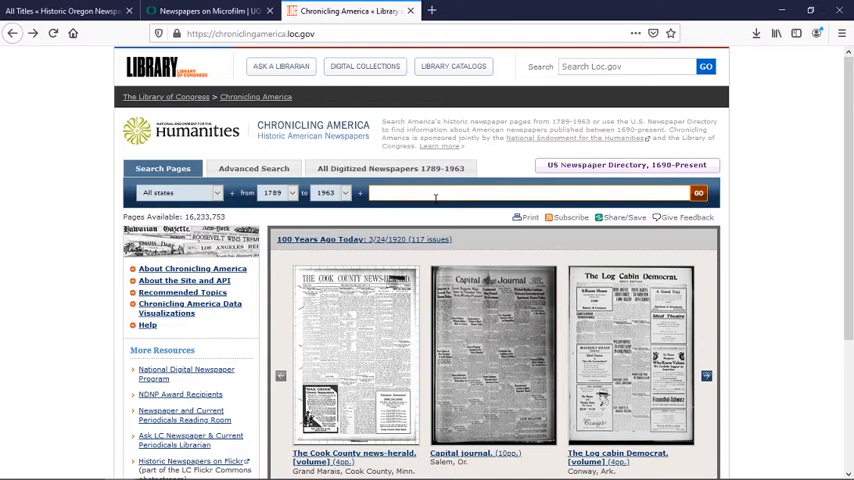
pyautogui.write('Louise')
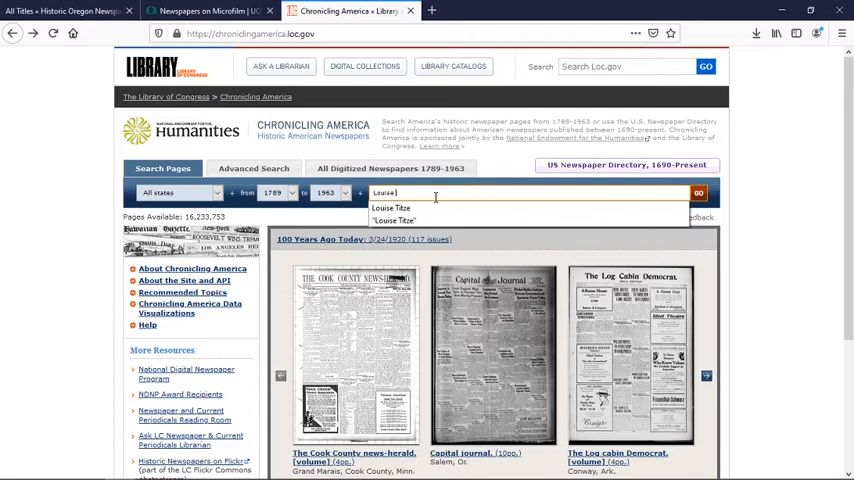
pyautogui.click(698, 192)
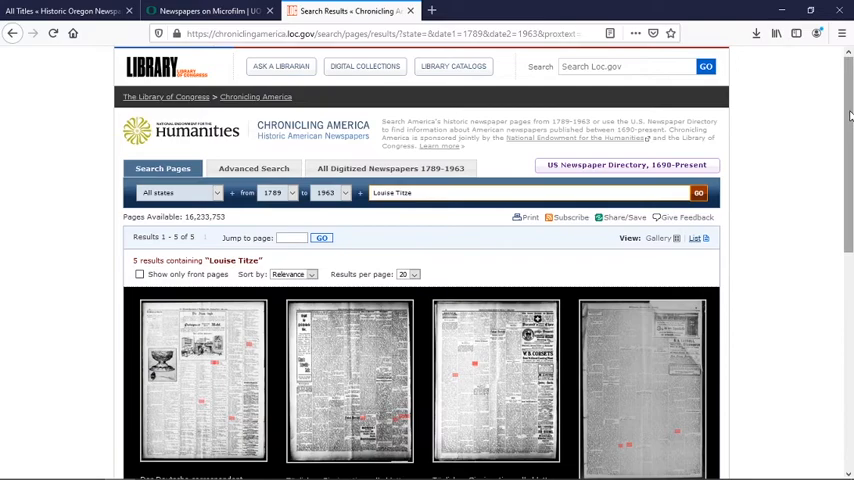
pyautogui.scroll(-3)
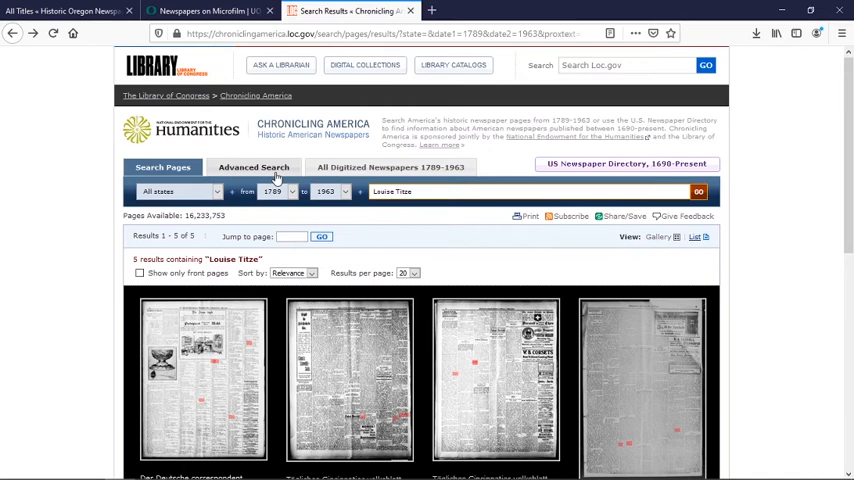
pyautogui.click(252, 168)
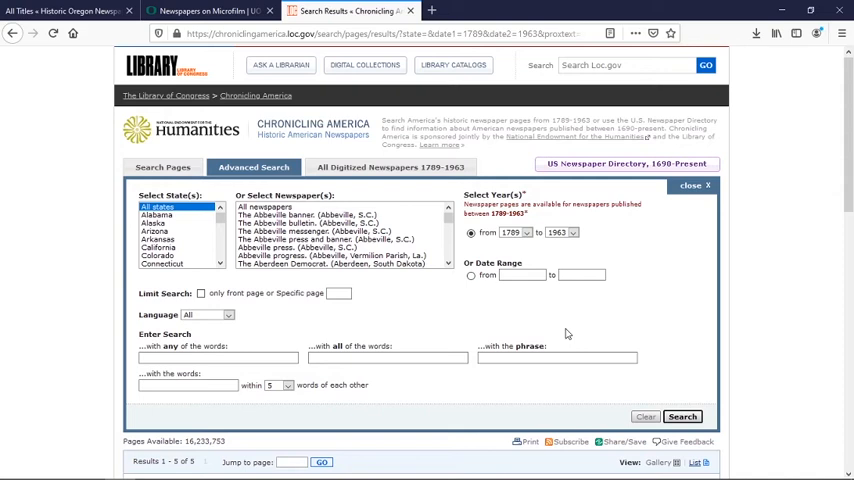
pyautogui.write('Louise Titze')
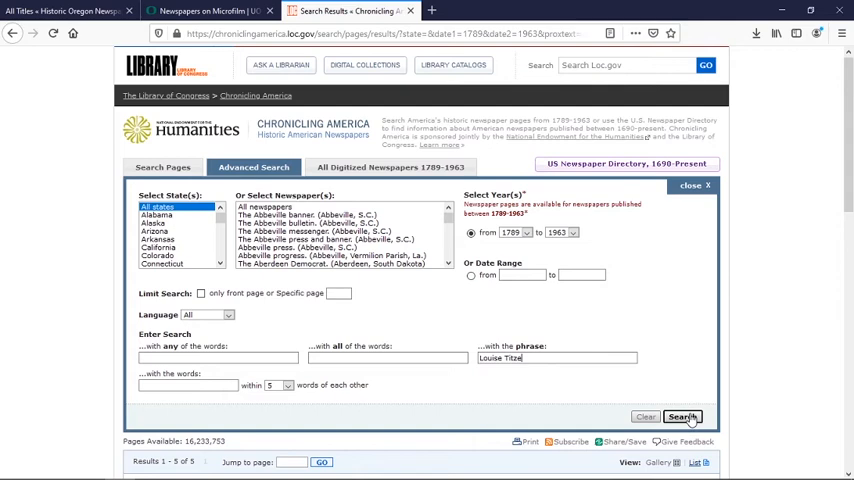